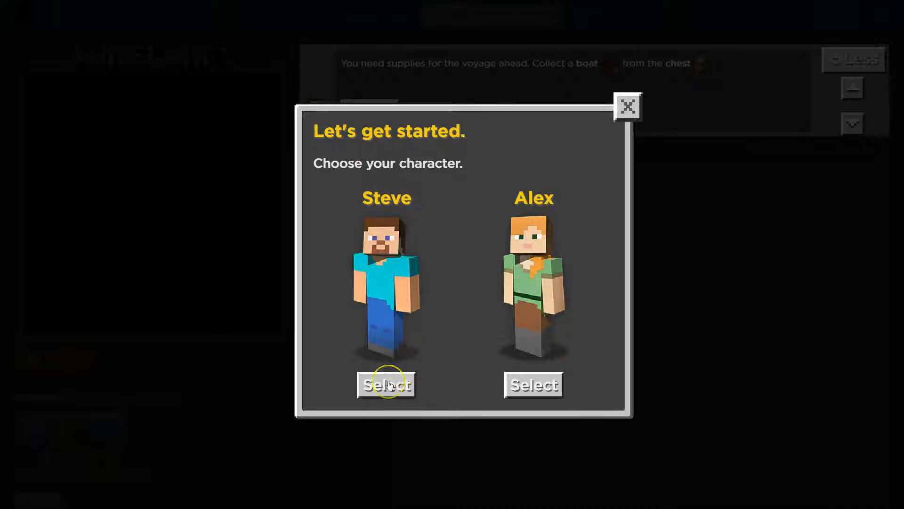
- Select Steve as the player character in the 'Choose your character' dialog
left_click(386, 384)
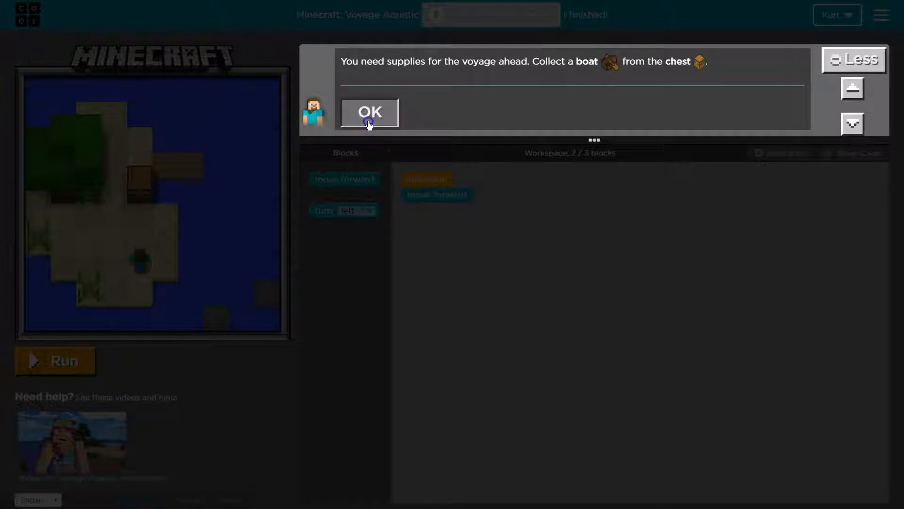
- Dismiss the intro message and run the starter one-step program so Steve moves one square
left_click(369, 112)
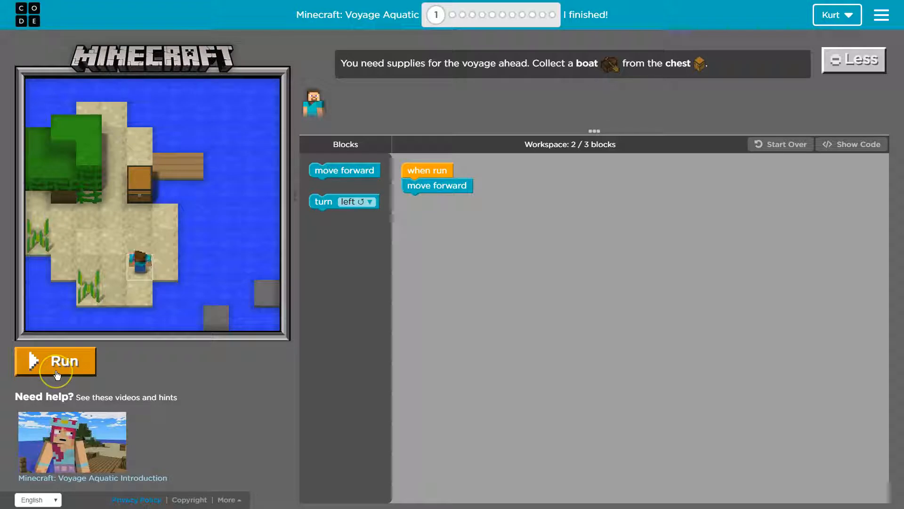
left_click(55, 360)
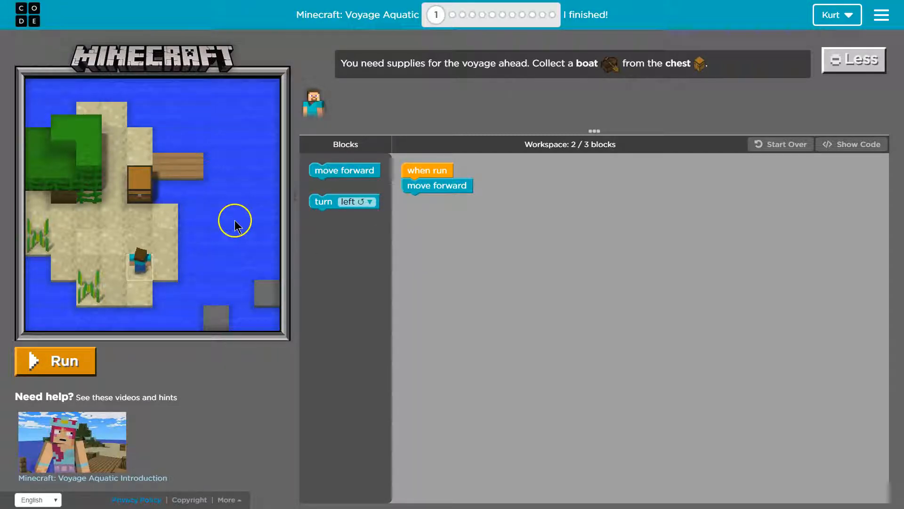
left_click(54, 361)
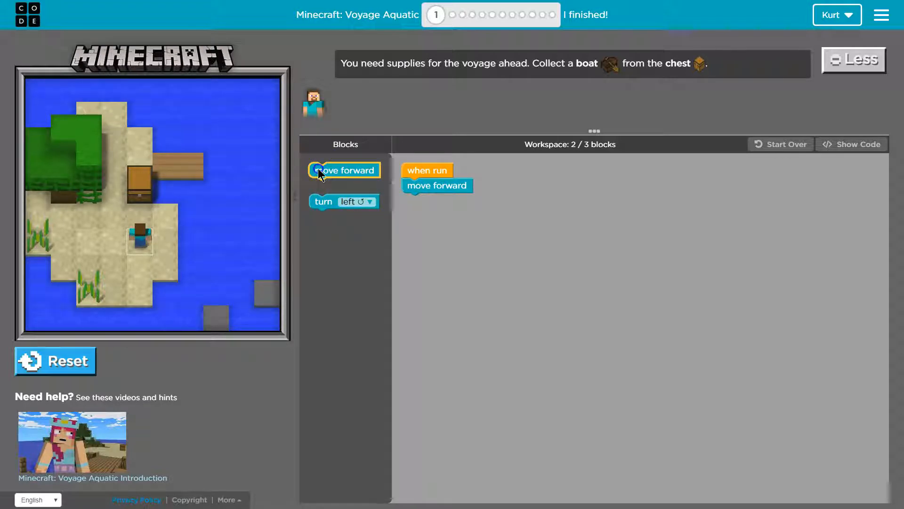
- Add a second 'move forward' under the first, reset, and run so Steve reaches the chest
left_click_drag(343, 171, 429, 208)
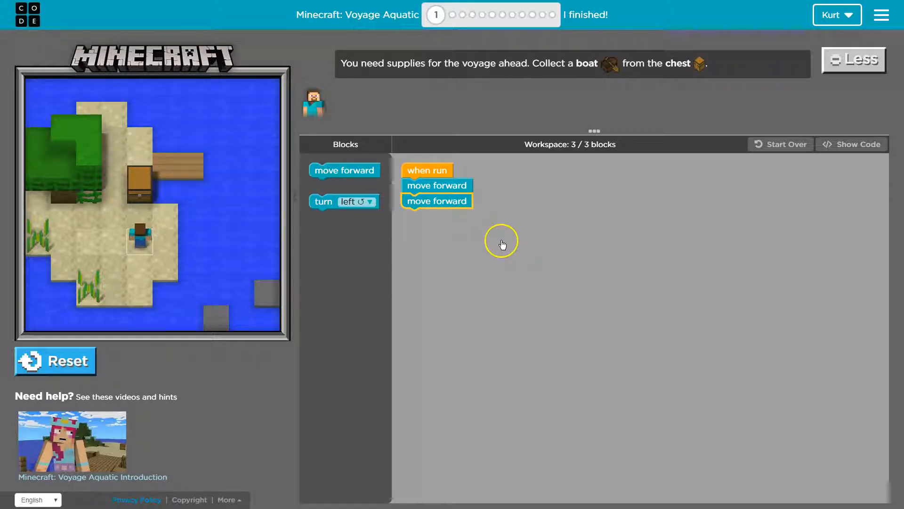
mouse_move(64, 351)
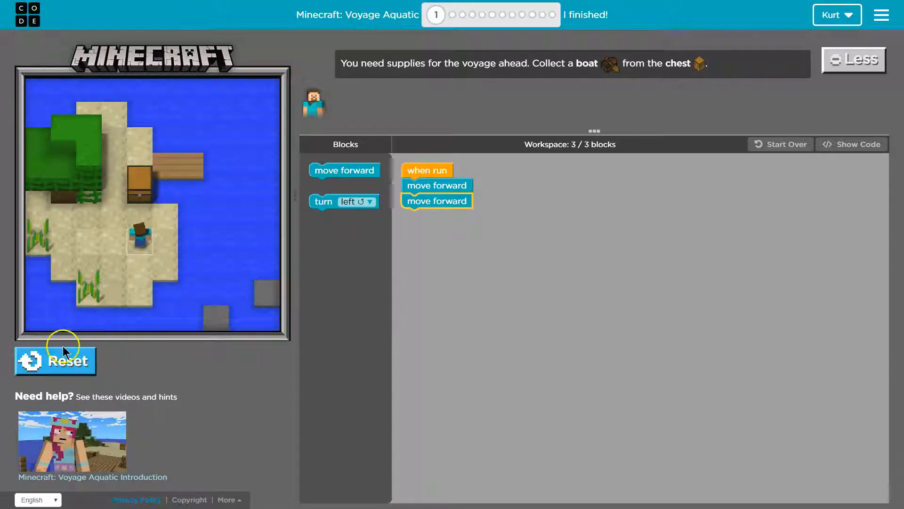
left_click(56, 360)
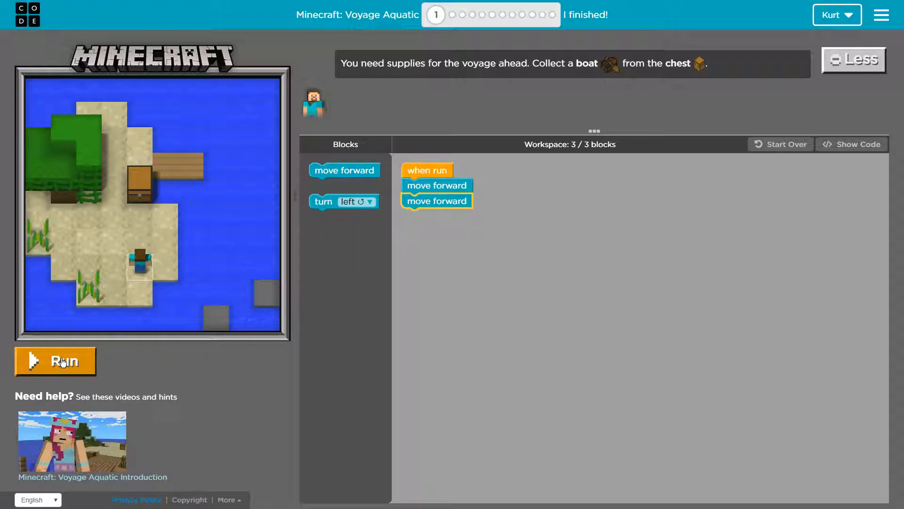
left_click(55, 361)
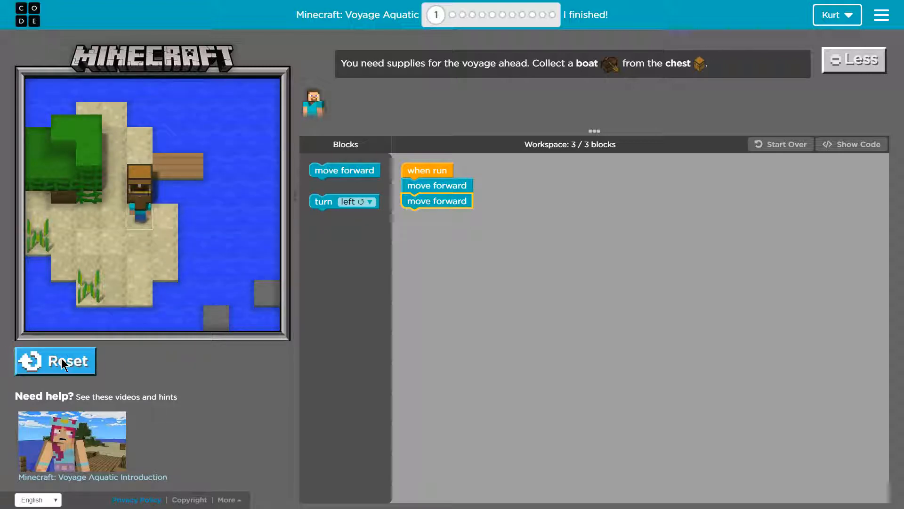